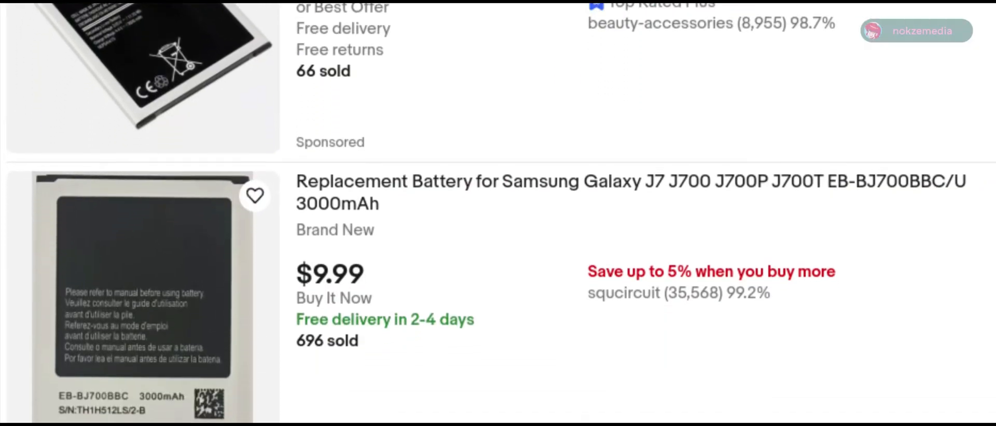
Send the typed test message in the phone's SMS conversation
{"action": "scroll", "scroll_direction": "down", "scroll_amount": 3}
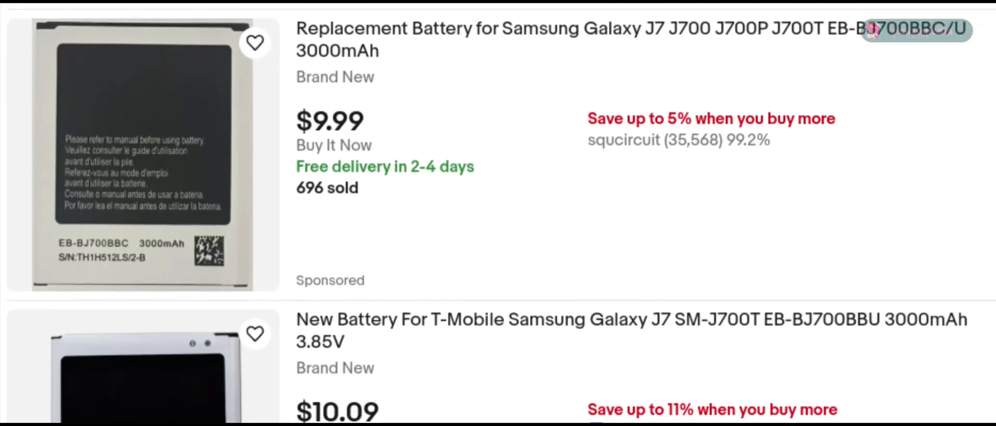
{"action": "scroll", "scroll_direction": "down", "scroll_amount": 3}
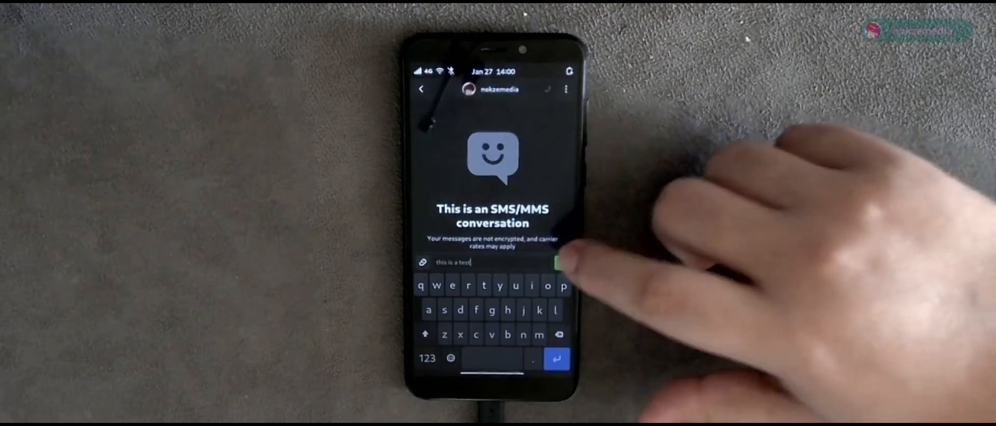
{"action": "left_click", "coordinate": [558, 263]}
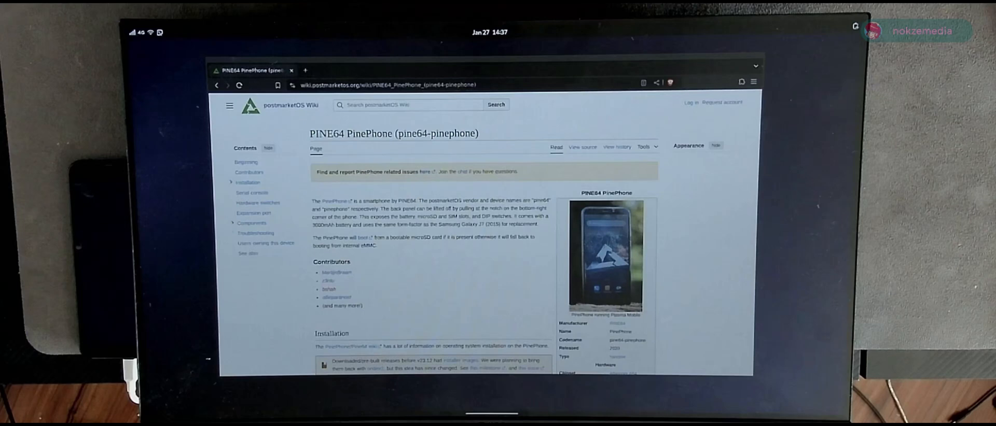
{"action": "scroll", "scroll_direction": "down", "scroll_amount": 3}
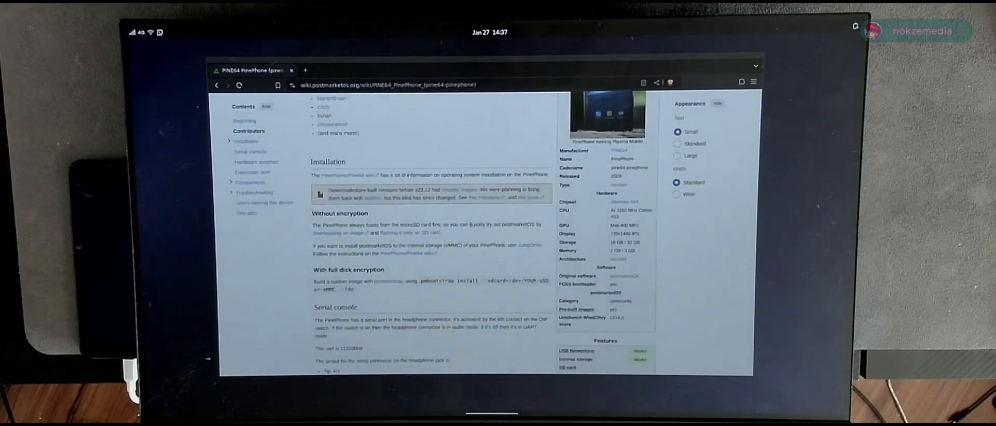
{"action": "scroll", "scroll_direction": "down", "scroll_amount": 3}
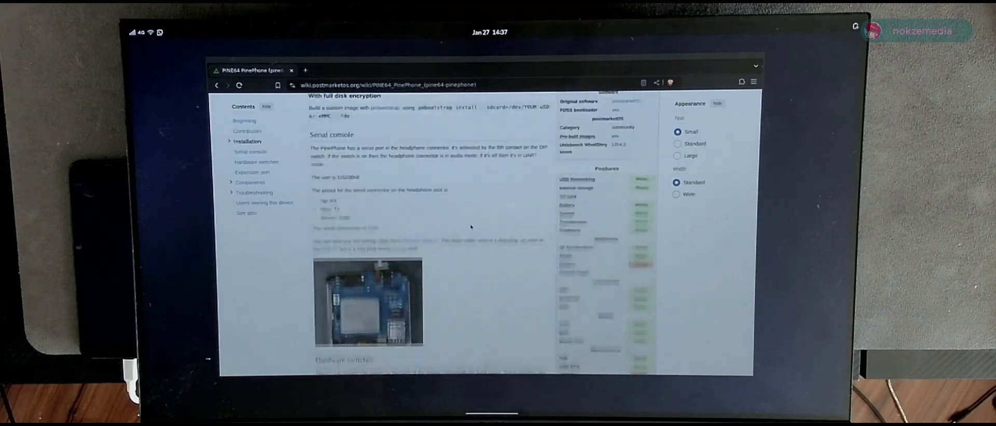
{"action": "scroll", "scroll_direction": "down", "scroll_amount": 3}
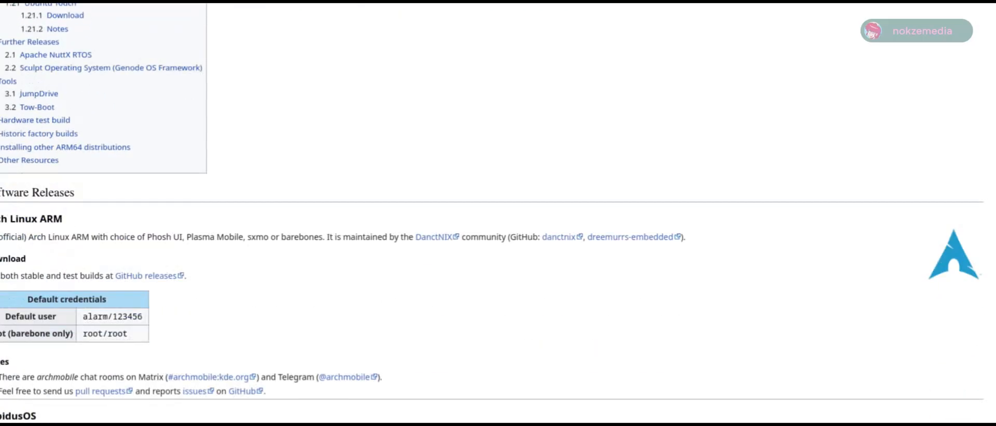
Scroll the software releases list down to the openSUSE and postmarketOS entries
{"action": "scroll", "scroll_direction": "down", "scroll_amount": 3}
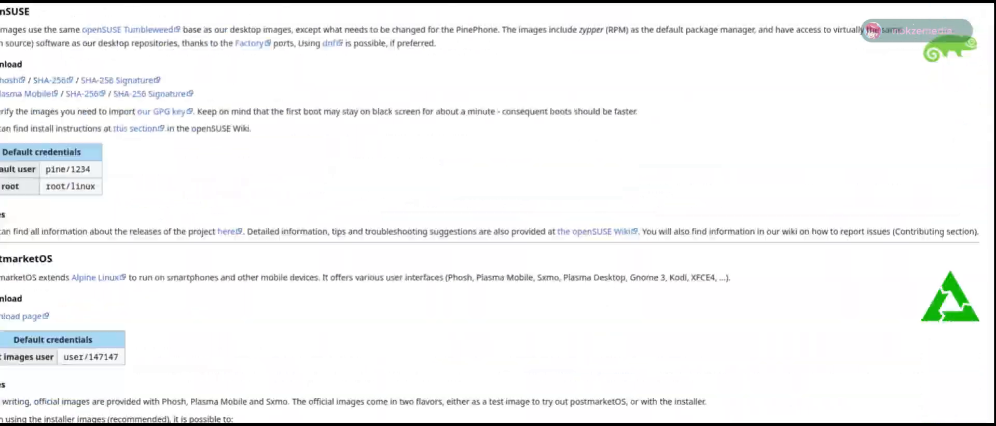
{"action": "scroll", "scroll_direction": "down", "scroll_amount": 3}
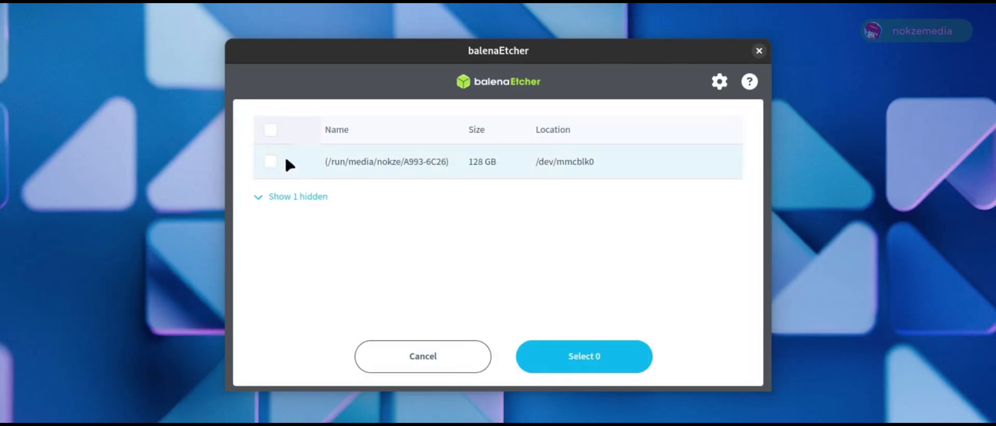
Select the 128 GB /dev/mmcblk0 drive as the flash target for pine64-pinephone.img
{"action": "left_click", "coordinate": [583, 357]}
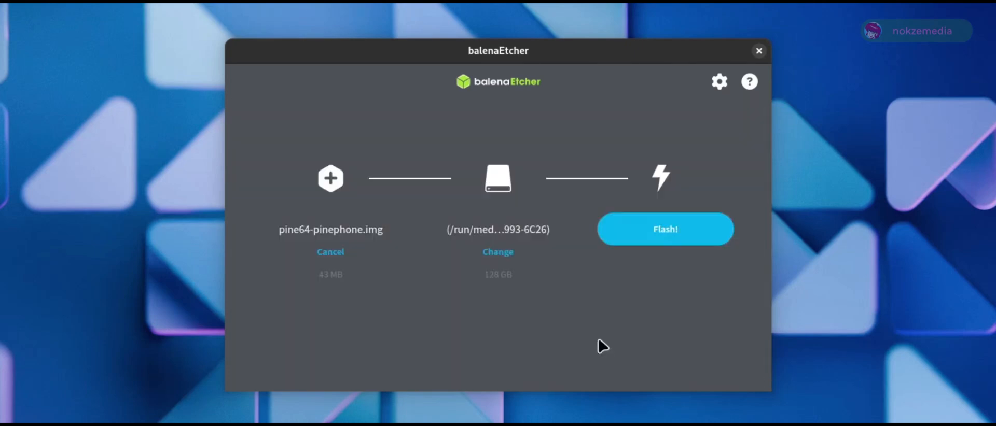
{"action": "left_click", "coordinate": [664, 229]}
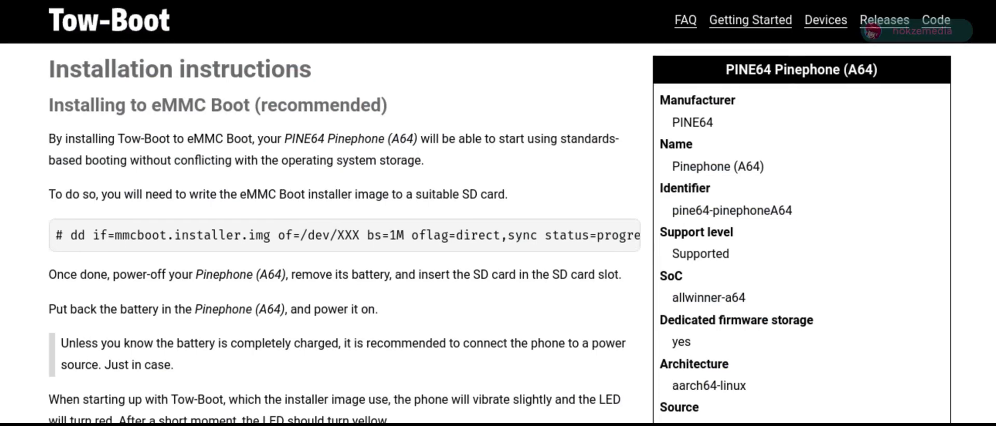
Scroll through the Pinephone A64 eMMC Boot installation steps down to the shared storage section
{"action": "scroll", "scroll_direction": "down", "scroll_amount": 3}
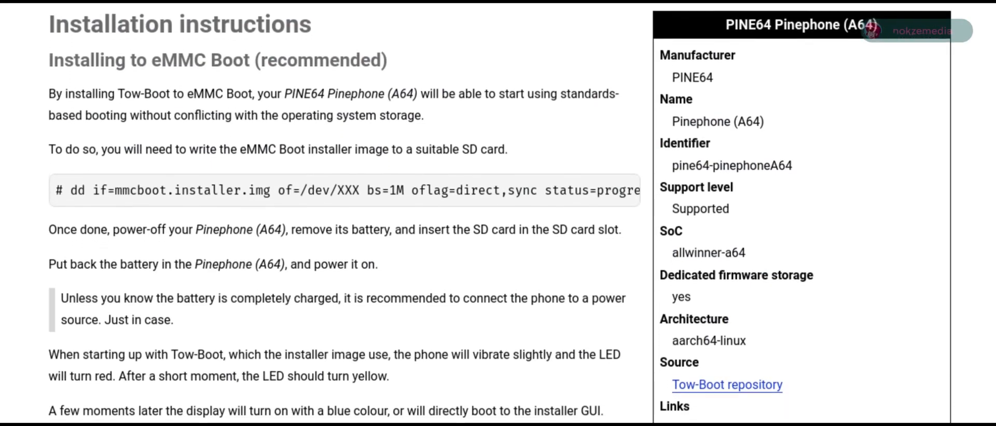
{"action": "scroll", "scroll_direction": "down", "scroll_amount": 3}
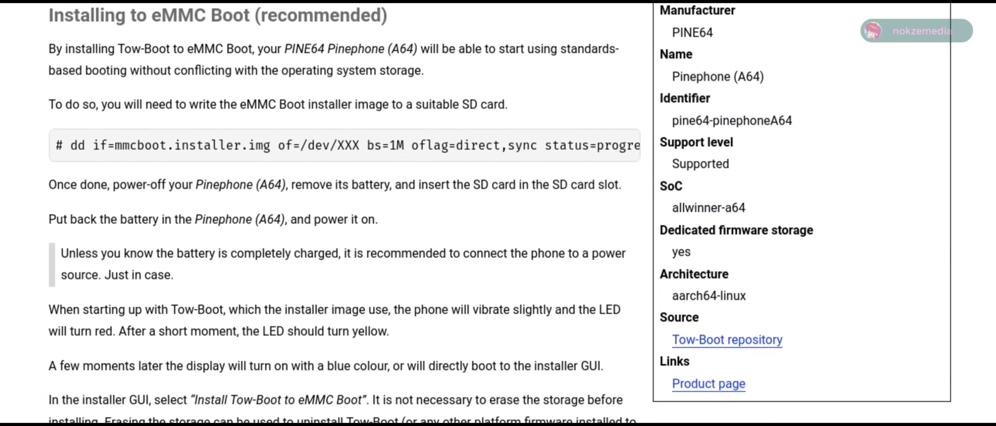
{"action": "scroll", "scroll_direction": "down", "scroll_amount": 3}
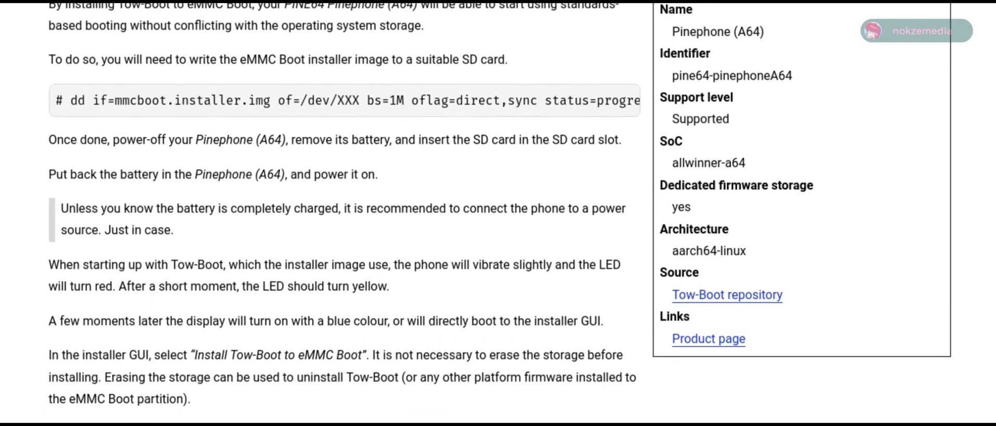
{"action": "scroll", "scroll_direction": "down", "scroll_amount": 3}
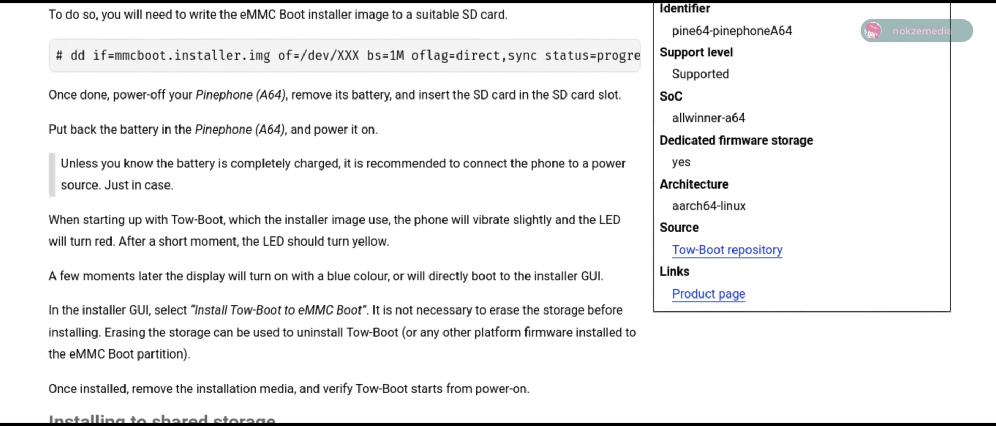
{"action": "scroll", "scroll_direction": "down", "scroll_amount": 3}
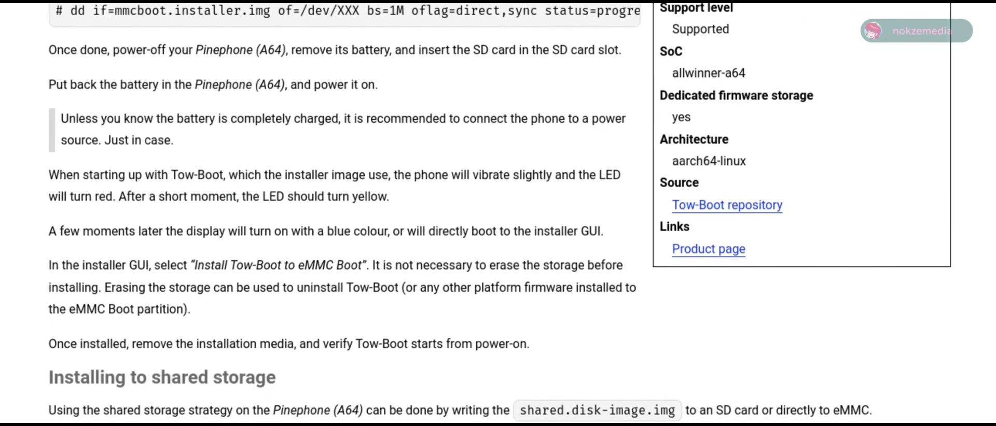
{"action": "scroll", "scroll_direction": "down", "scroll_amount": 3}
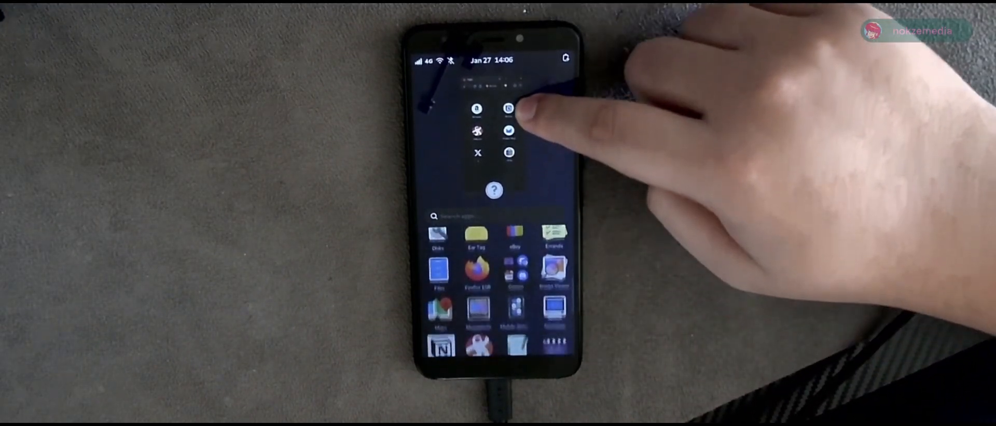
{"action": "scroll", "scroll_direction": "down", "scroll_amount": 3}
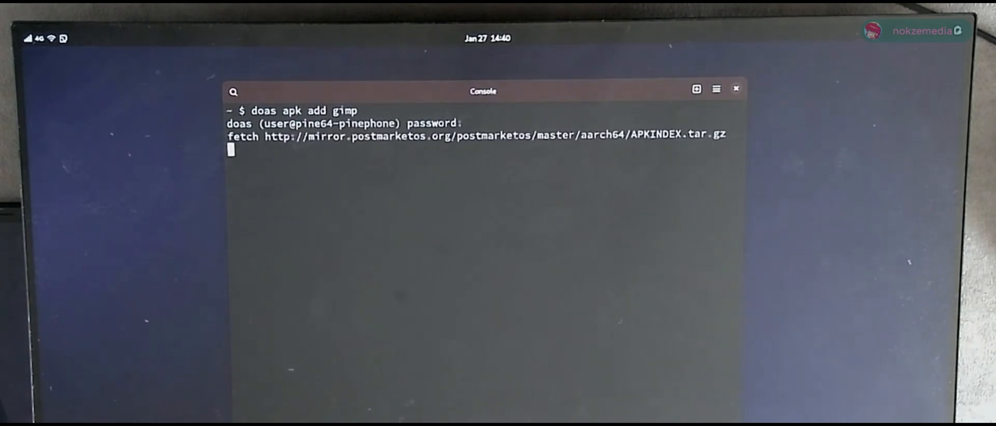
Answer y to confirm the doas apk add gimp installation so packages are fetched
{"action": "type", "text": "y"}
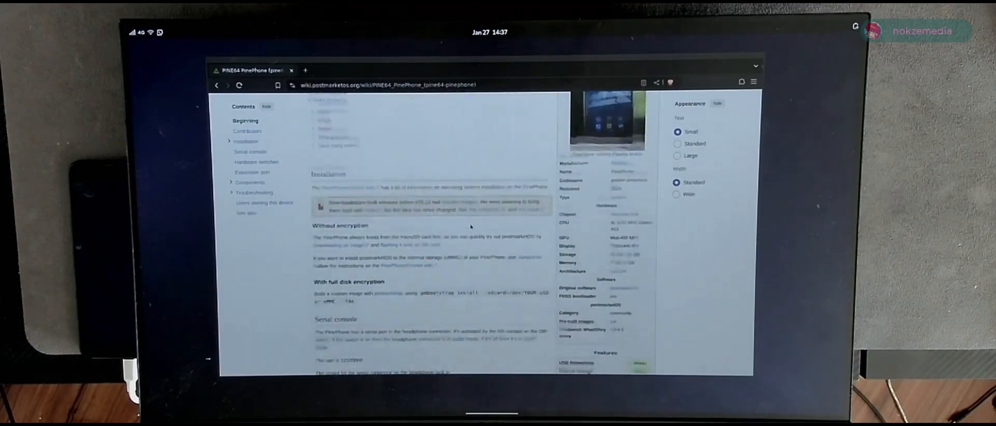
{"action": "scroll", "scroll_direction": "down", "scroll_amount": 3}
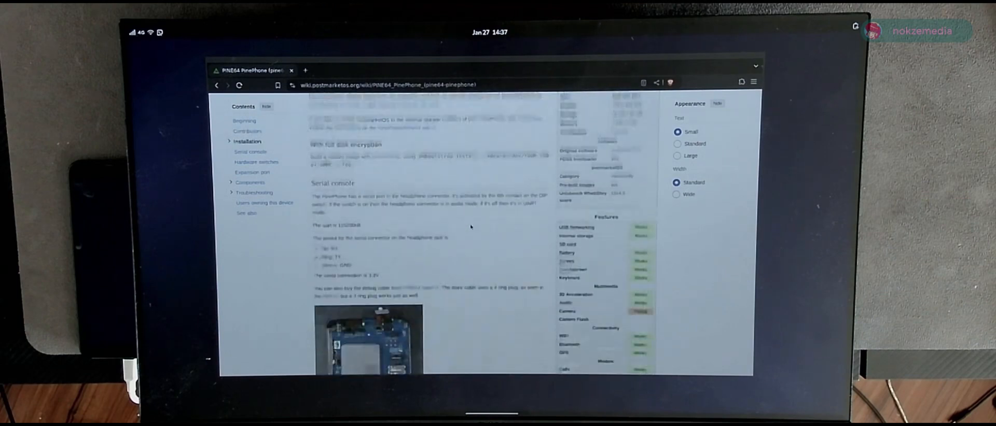
{"action": "scroll", "scroll_direction": "down", "scroll_amount": 3}
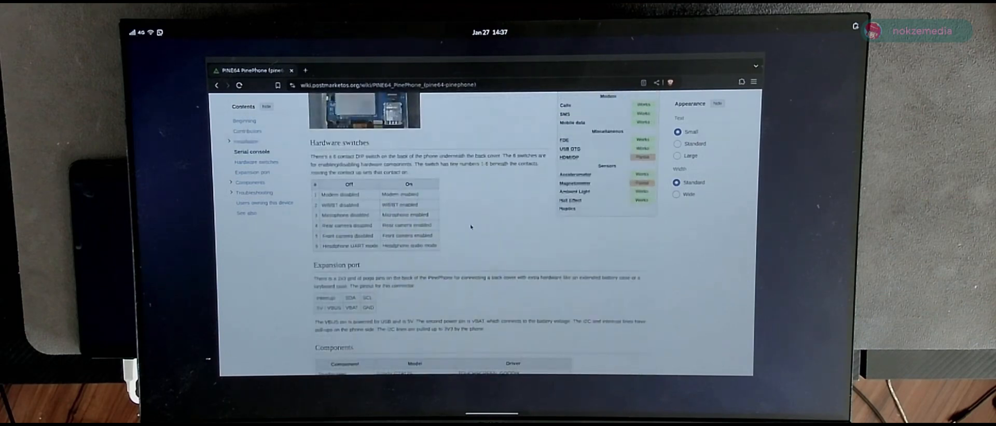
{"action": "scroll", "scroll_direction": "down", "scroll_amount": 3}
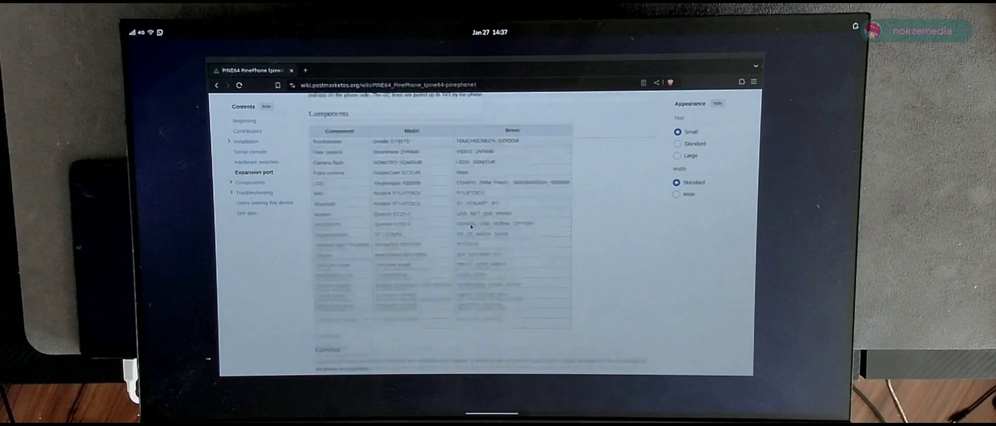
{"action": "scroll", "scroll_direction": "down", "scroll_amount": 3}
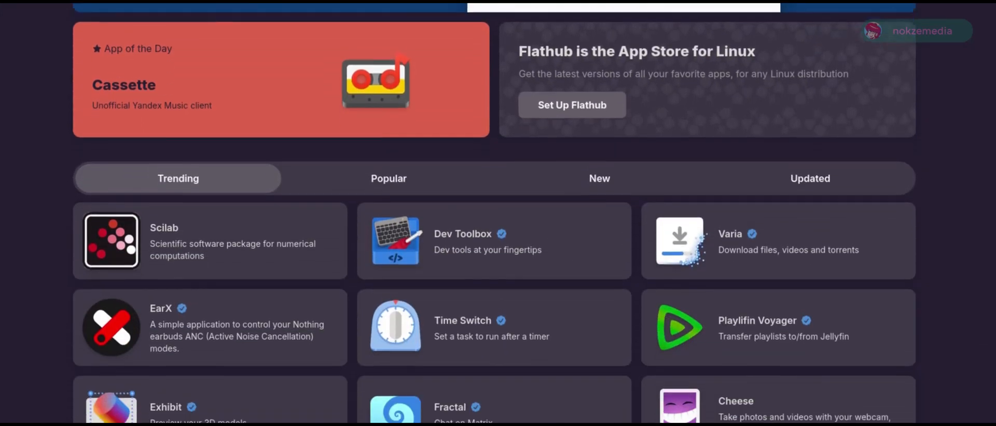
{"action": "scroll", "scroll_direction": "down", "scroll_amount": 3}
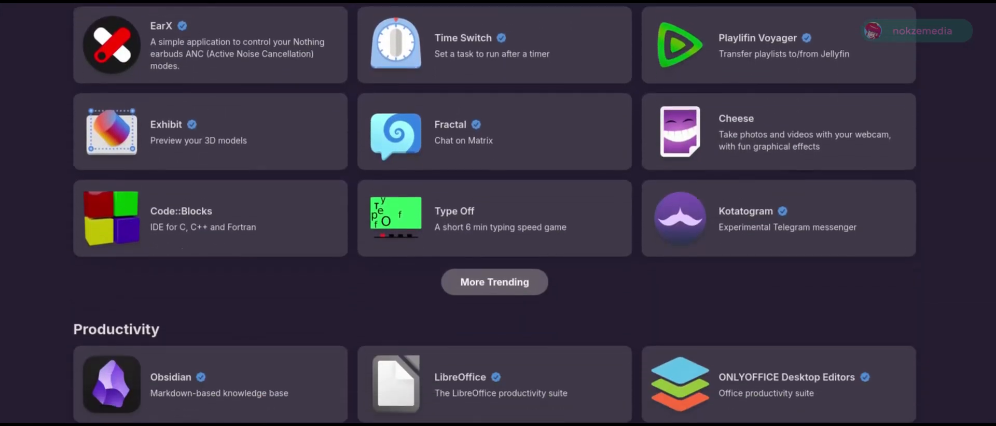
{"action": "scroll", "scroll_direction": "down", "scroll_amount": 3}
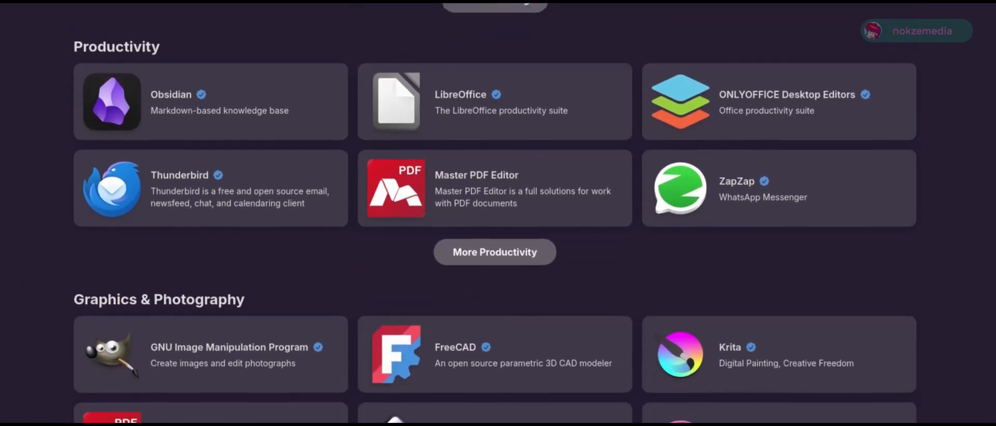
{"action": "scroll", "scroll_direction": "down", "scroll_amount": 3}
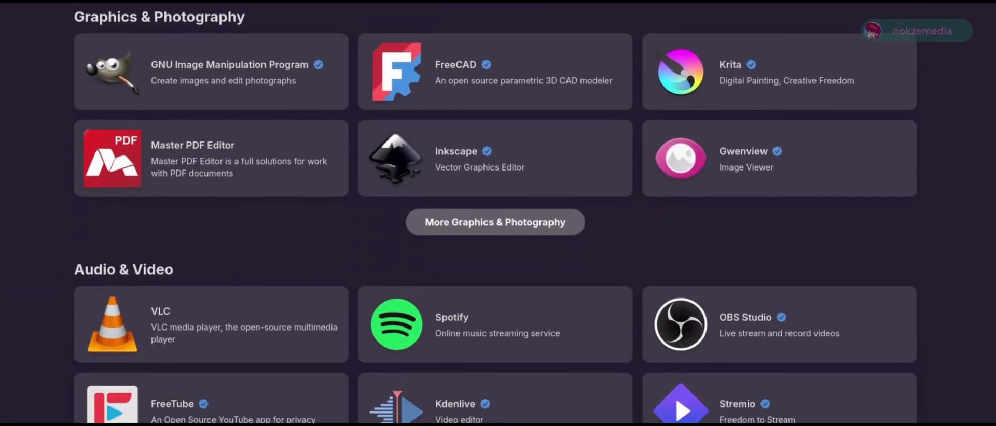
{"action": "scroll", "scroll_direction": "down", "scroll_amount": 3}
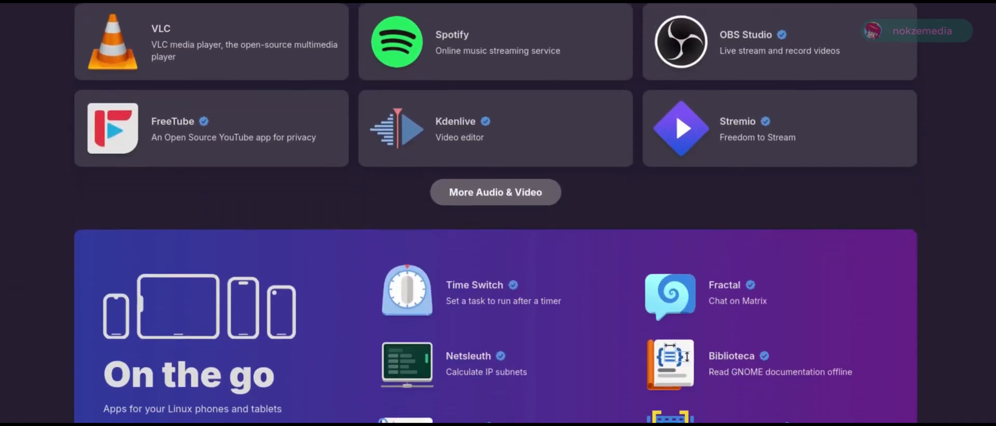
{"action": "scroll", "scroll_direction": "down", "scroll_amount": 3}
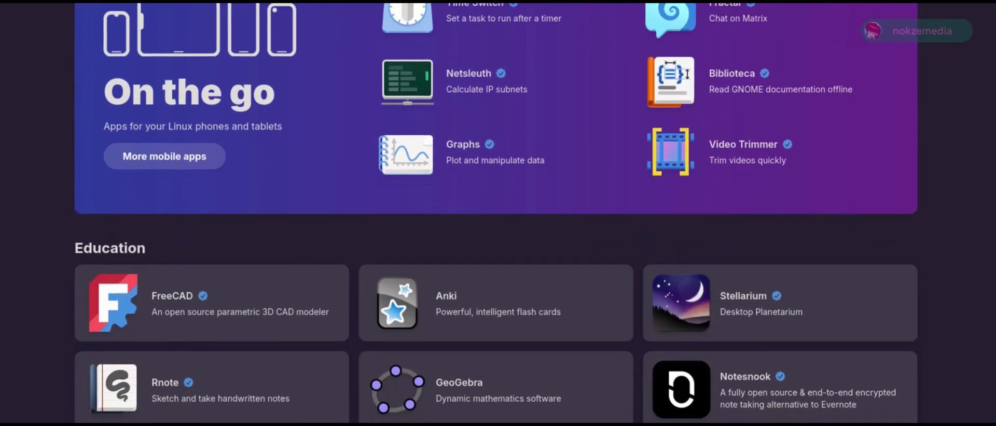
{"action": "scroll", "scroll_direction": "down", "scroll_amount": 3}
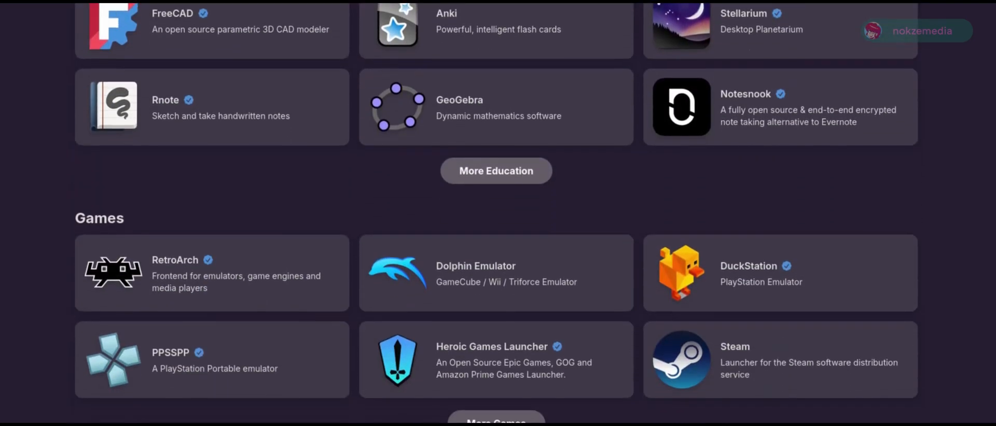
{"action": "scroll", "scroll_direction": "down", "scroll_amount": 3}
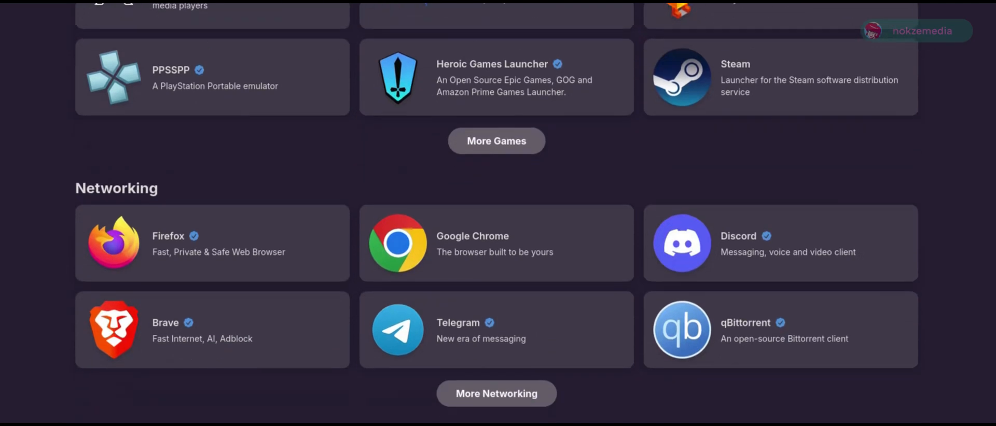
{"action": "scroll", "scroll_direction": "down", "scroll_amount": 3}
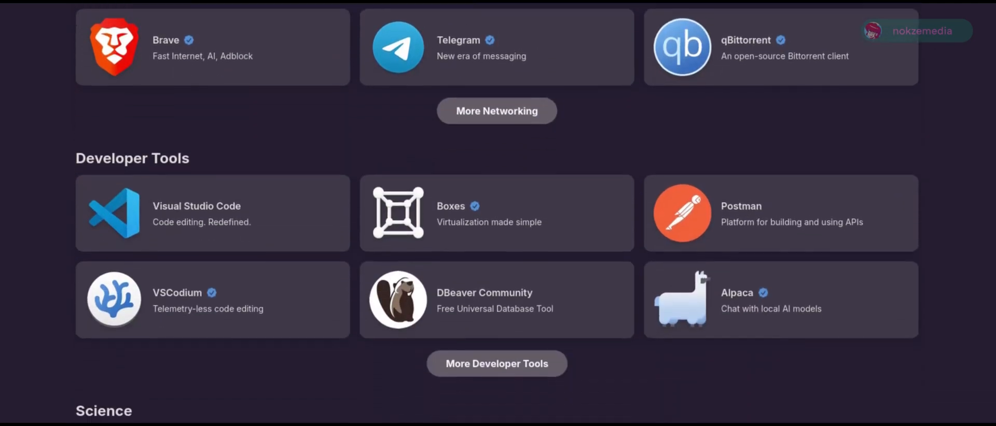
{"action": "scroll", "scroll_direction": "down", "scroll_amount": 3}
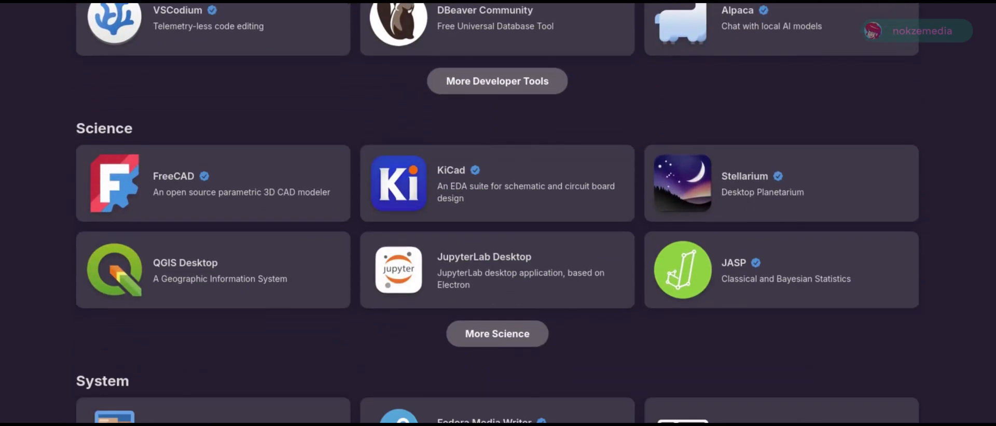
{"action": "scroll", "scroll_direction": "down", "scroll_amount": 3}
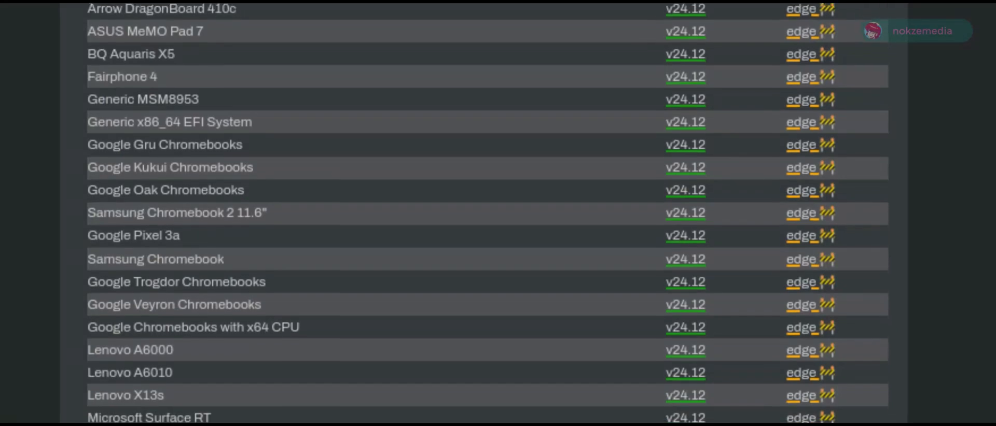
{"action": "scroll", "scroll_direction": "down", "scroll_amount": 3}
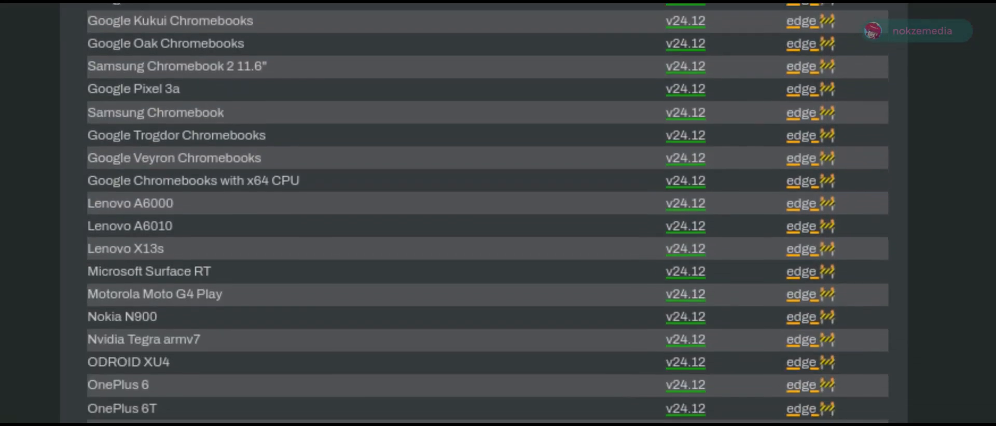
{"action": "scroll", "scroll_direction": "down", "scroll_amount": 3}
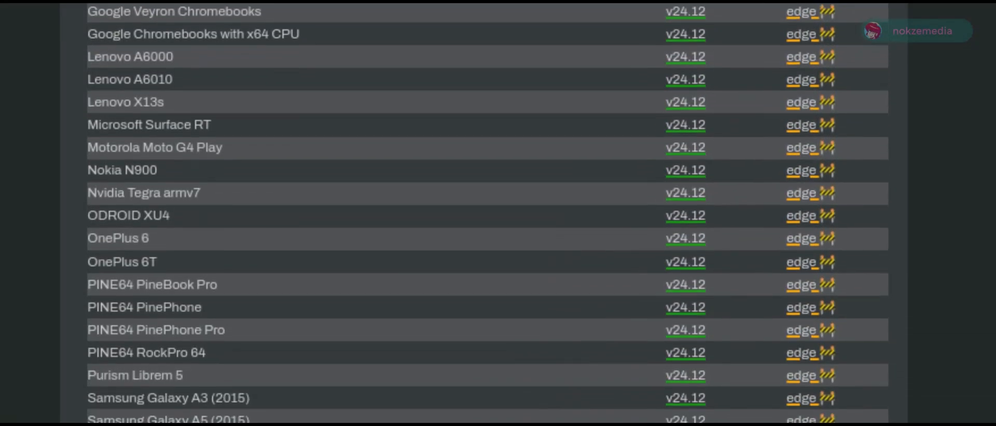
{"action": "scroll", "scroll_direction": "down", "scroll_amount": 3}
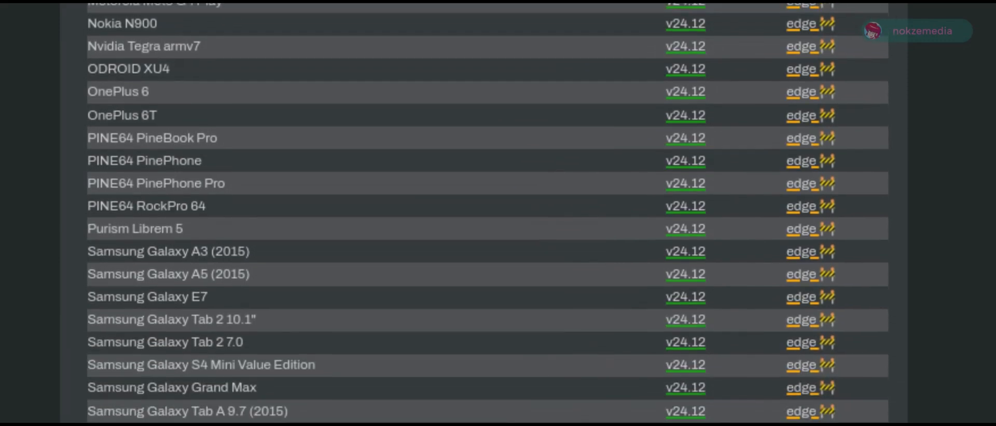